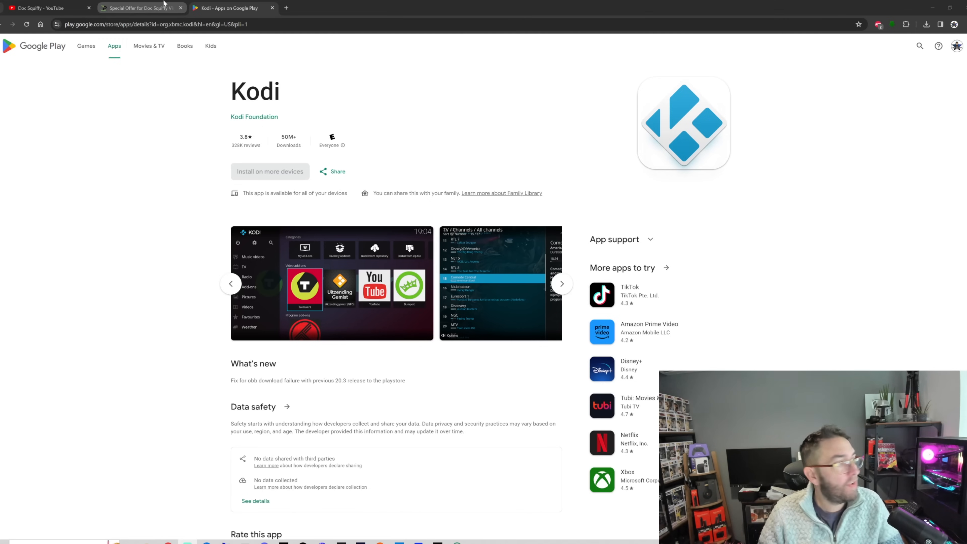
Switch from Kodi's Google Play listing to the Fire TV home screen tab.
left_click(46, 7)
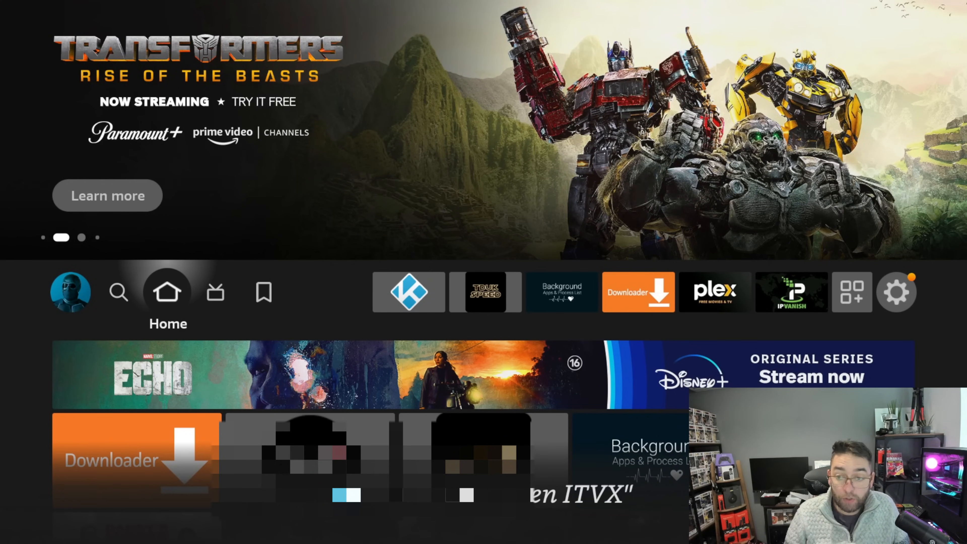
left_click(119, 291)
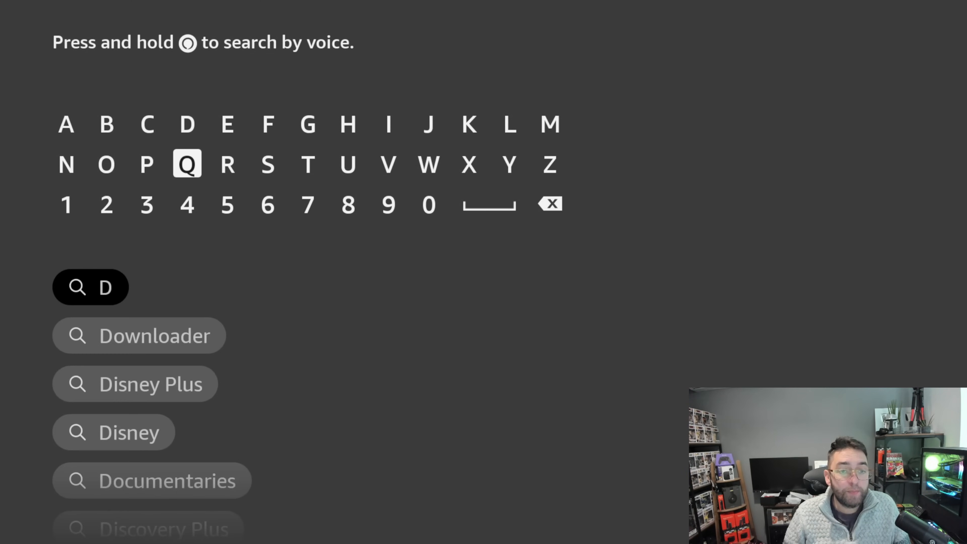
left_click(106, 165)
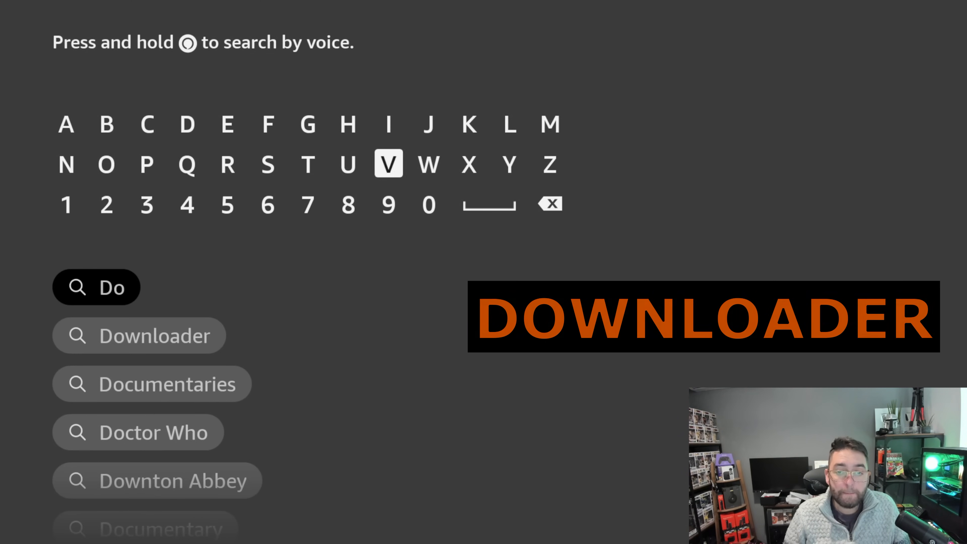
left_click(428, 164)
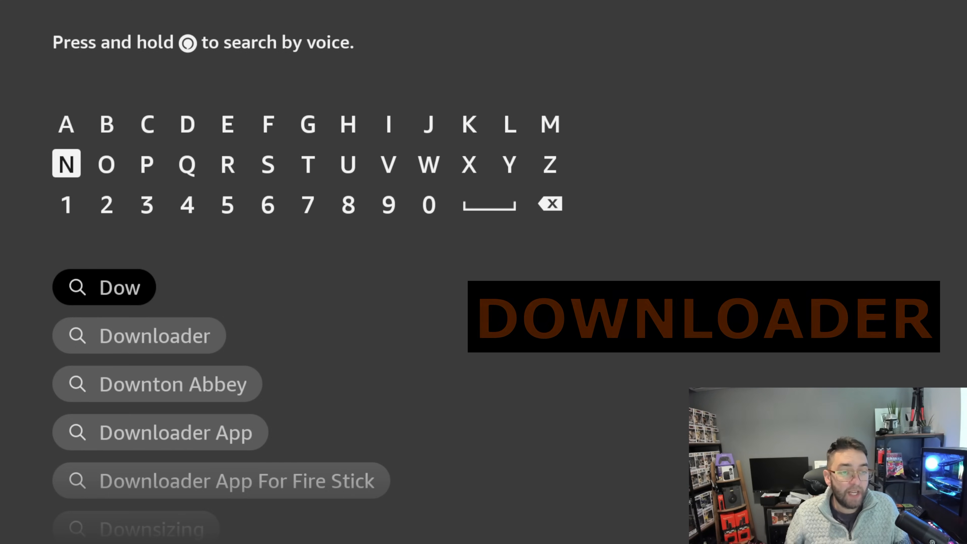
left_click(66, 165)
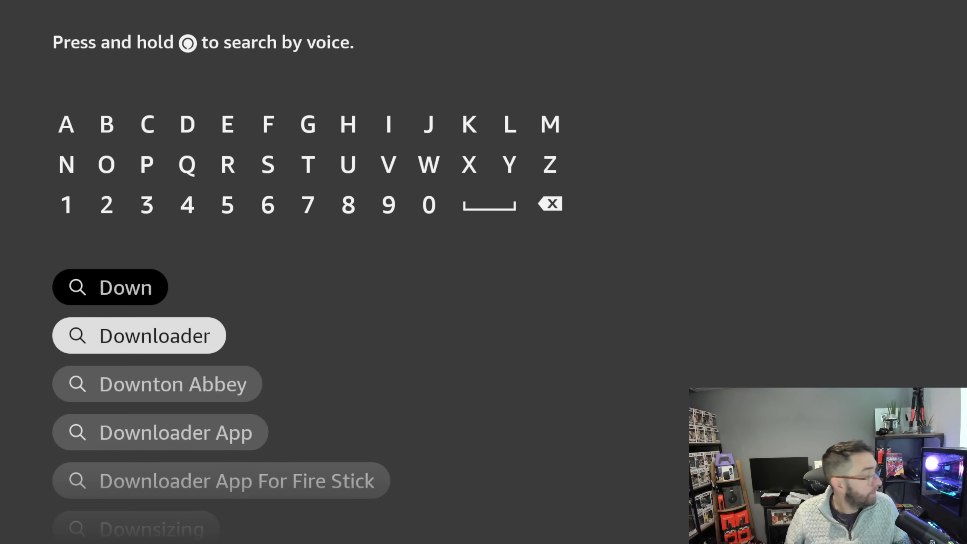
left_click(139, 335)
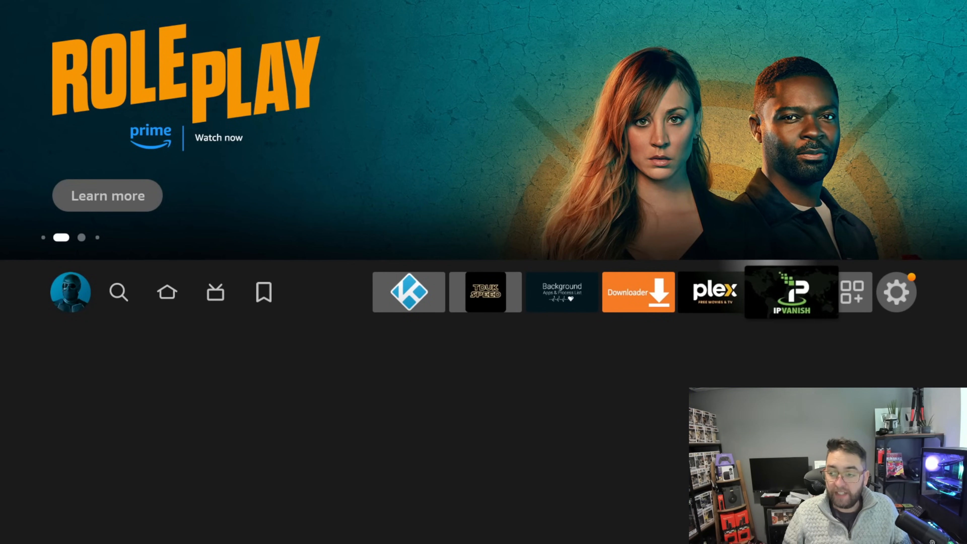
left_click(897, 292)
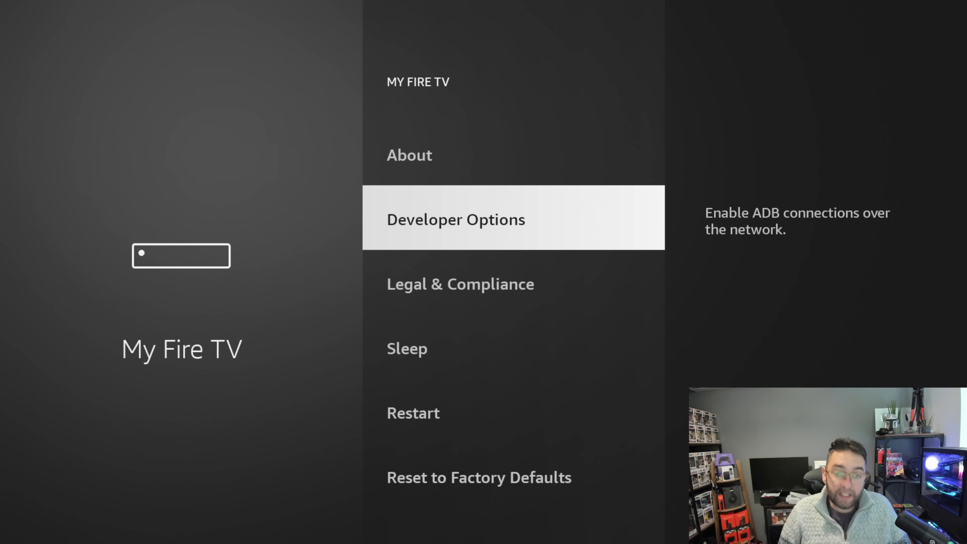
left_click(455, 219)
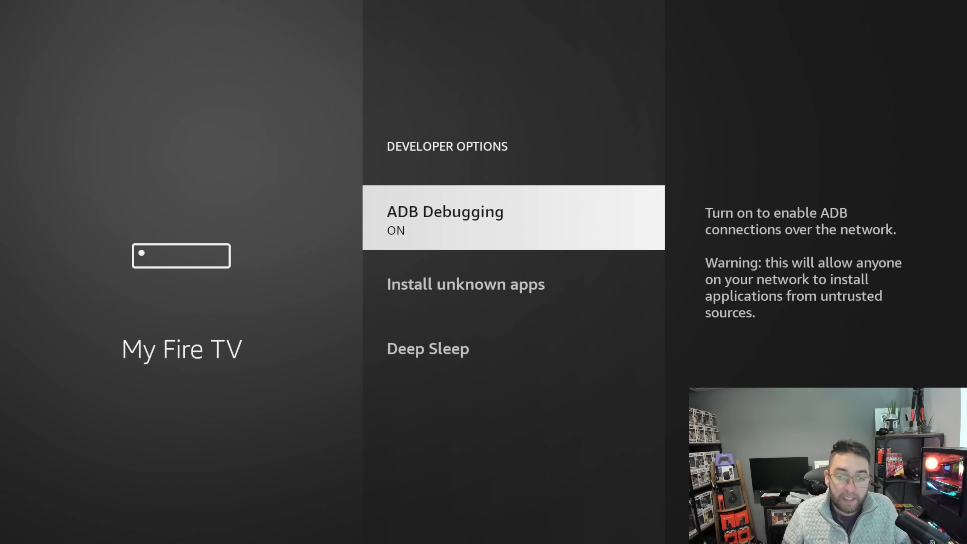
left_click(466, 283)
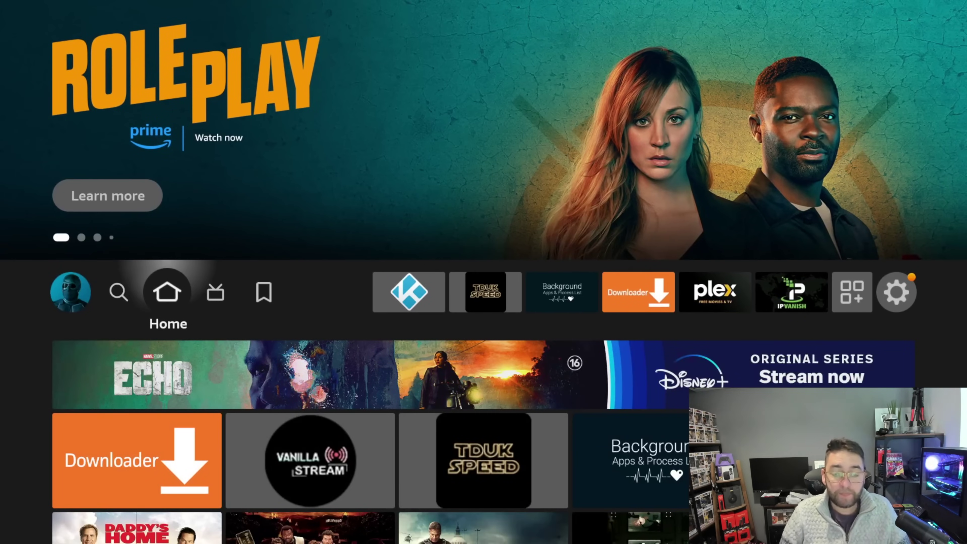
Navigate from Home to the apps icon and into Your Apps & Channels.
left_click(216, 292)
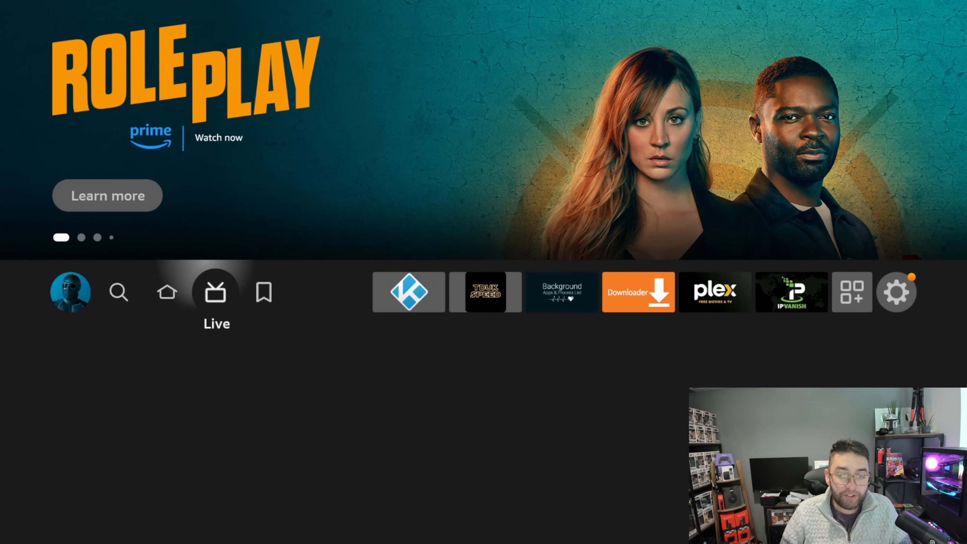
left_click(638, 291)
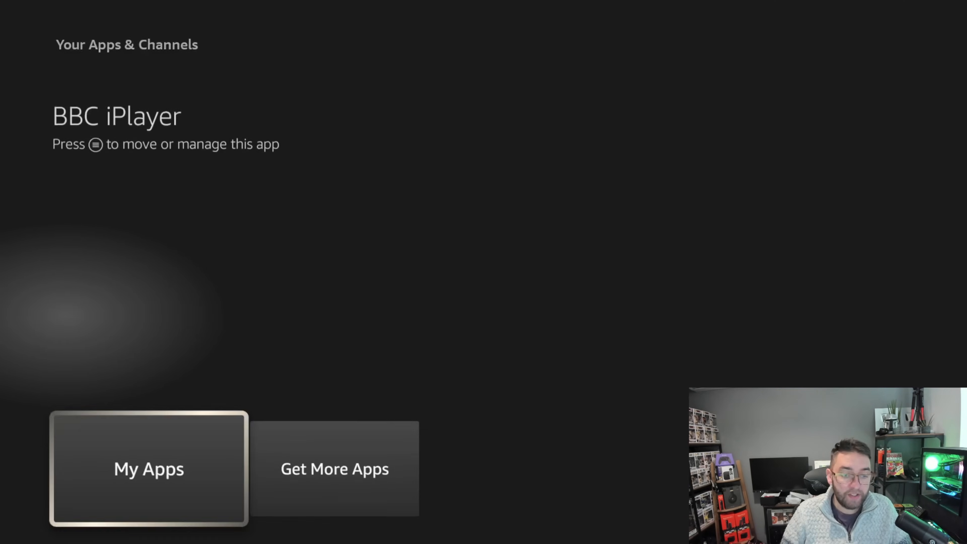
left_click(148, 468)
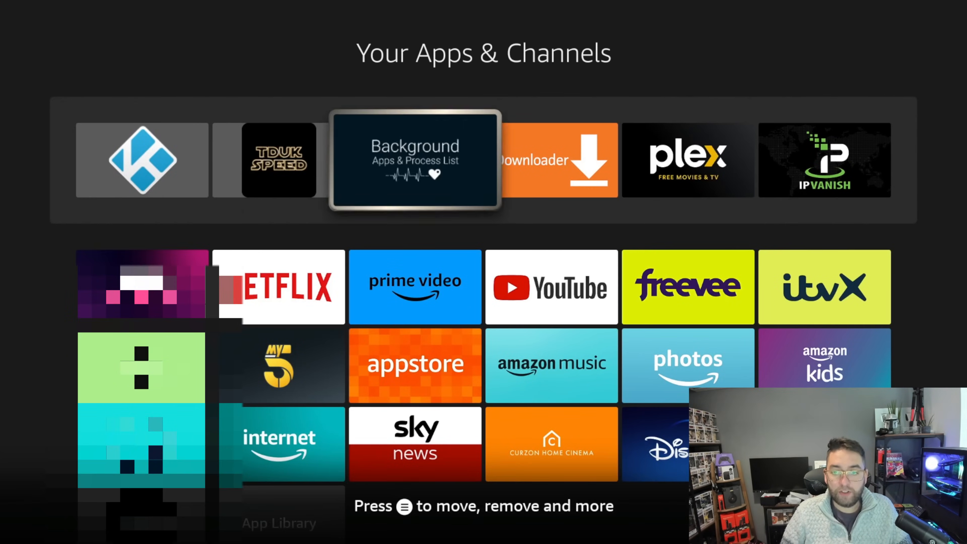
left_click(558, 159)
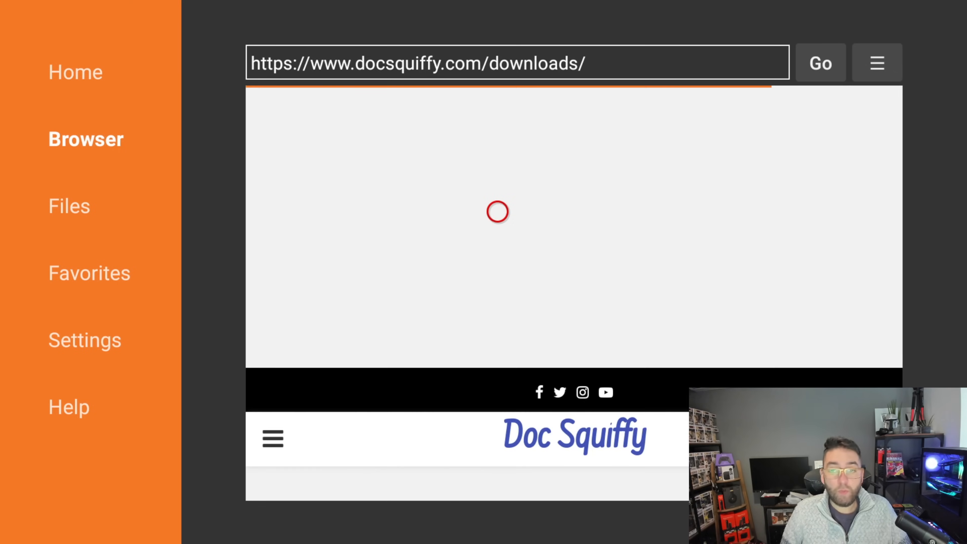
mouse_move(497, 463)
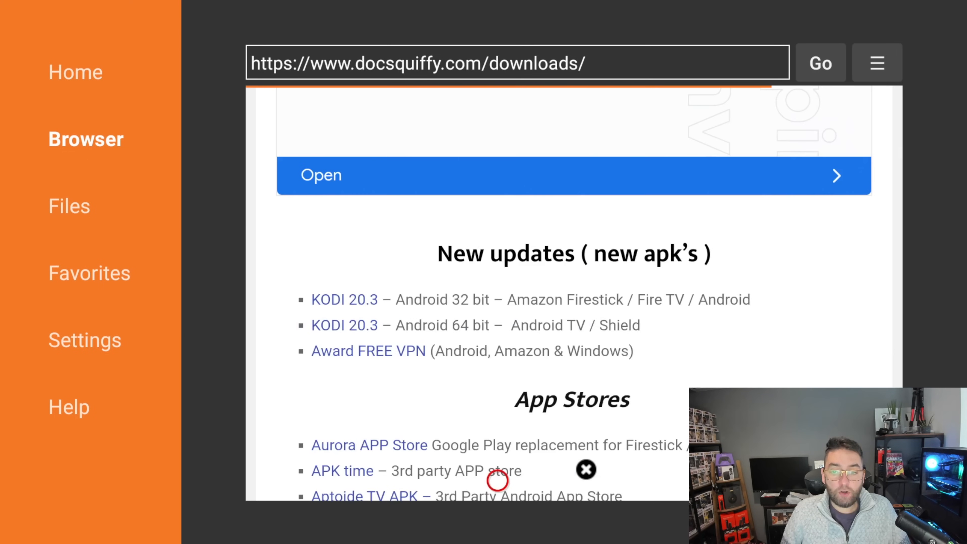
mouse_move(498, 269)
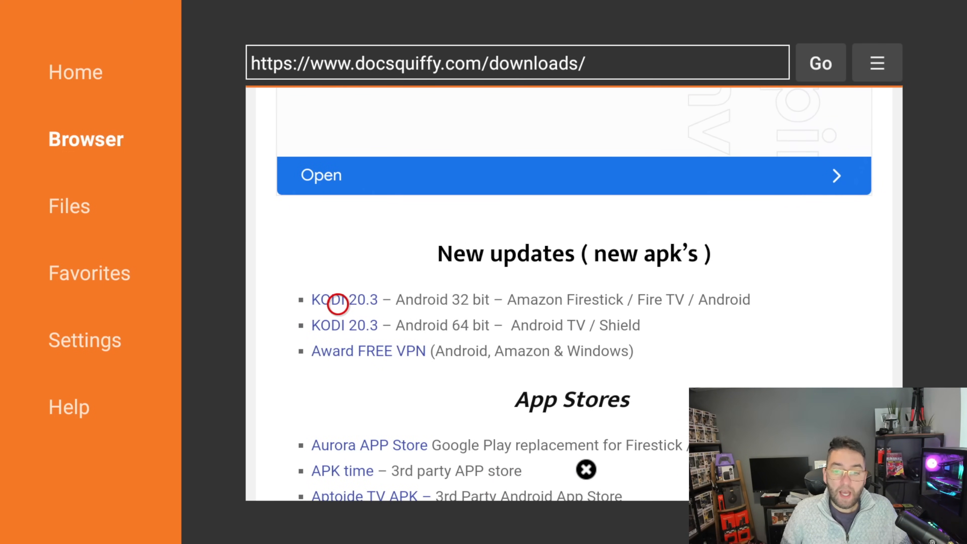
mouse_move(472, 304)
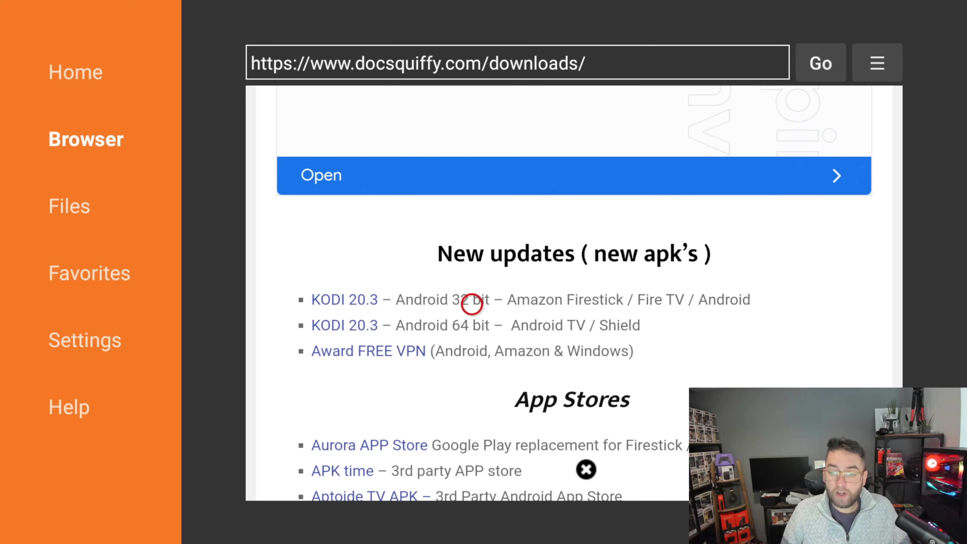
mouse_move(413, 338)
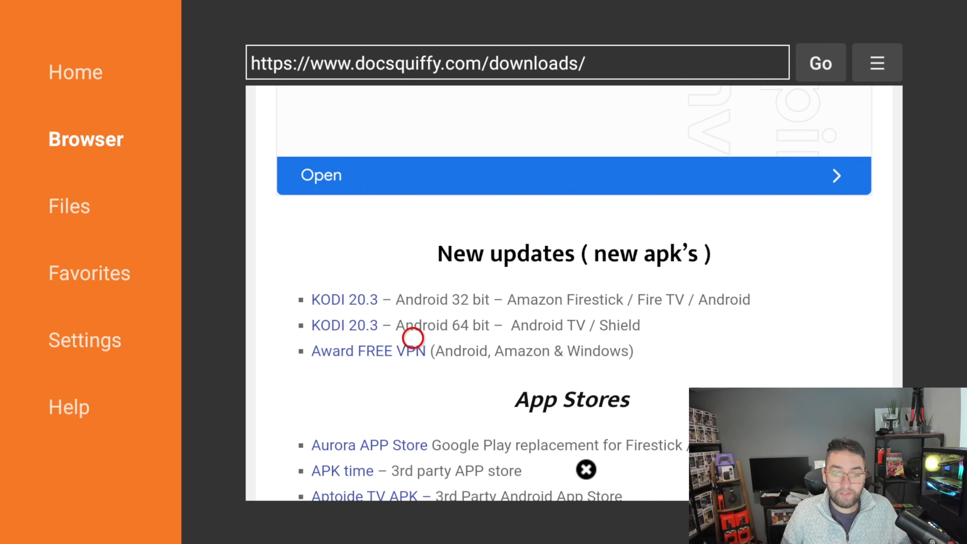
mouse_move(563, 338)
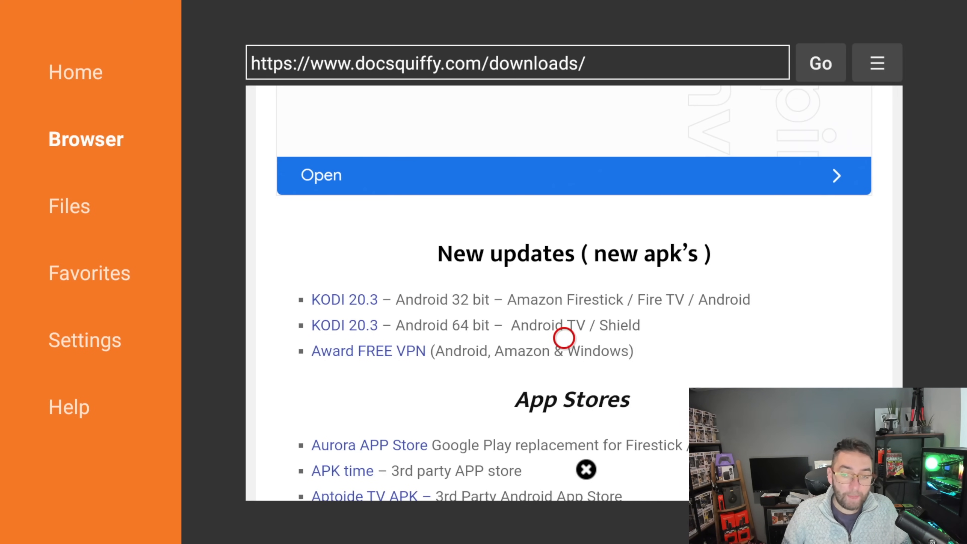
mouse_move(327, 322)
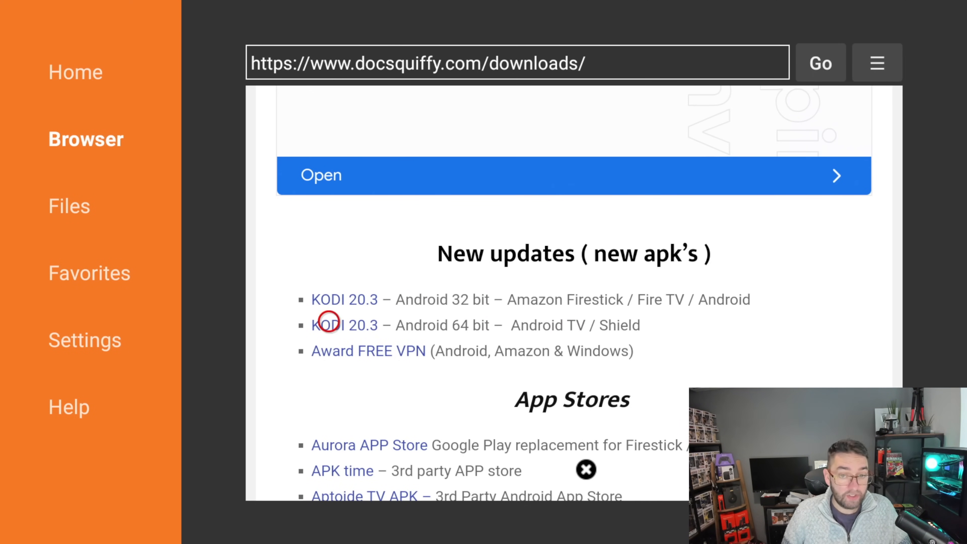
mouse_move(303, 291)
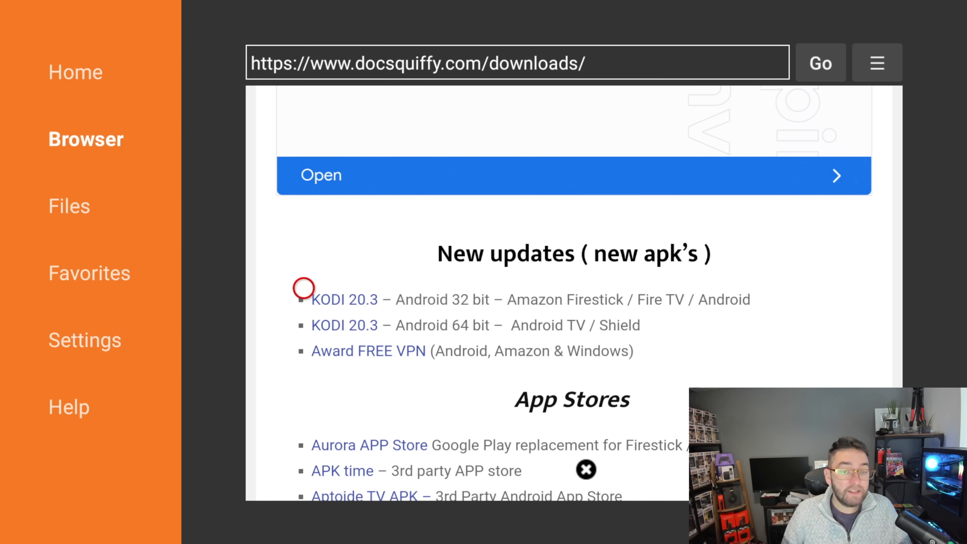
mouse_move(363, 406)
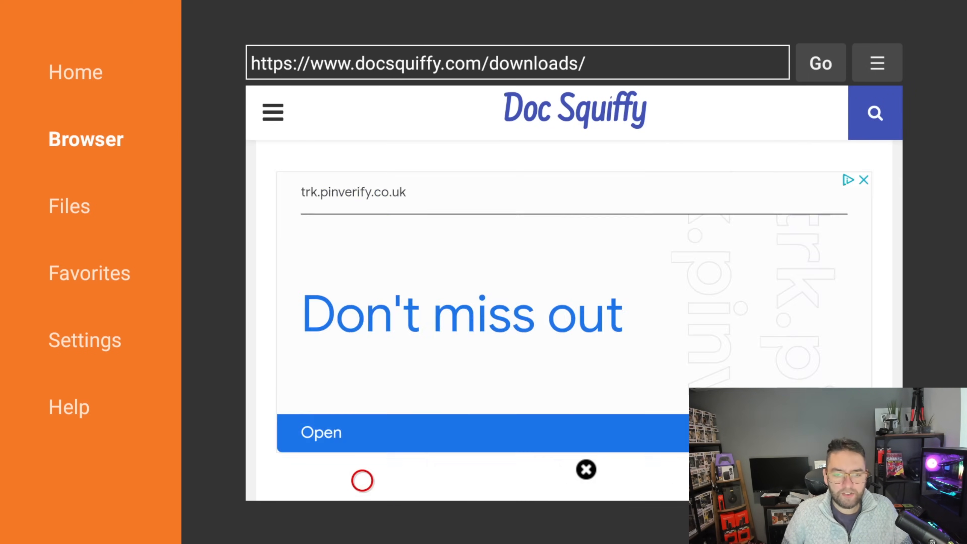
Scroll the docsquiffy.com downloads page down to the Kodi 20.3 links.
scroll("down", 3)
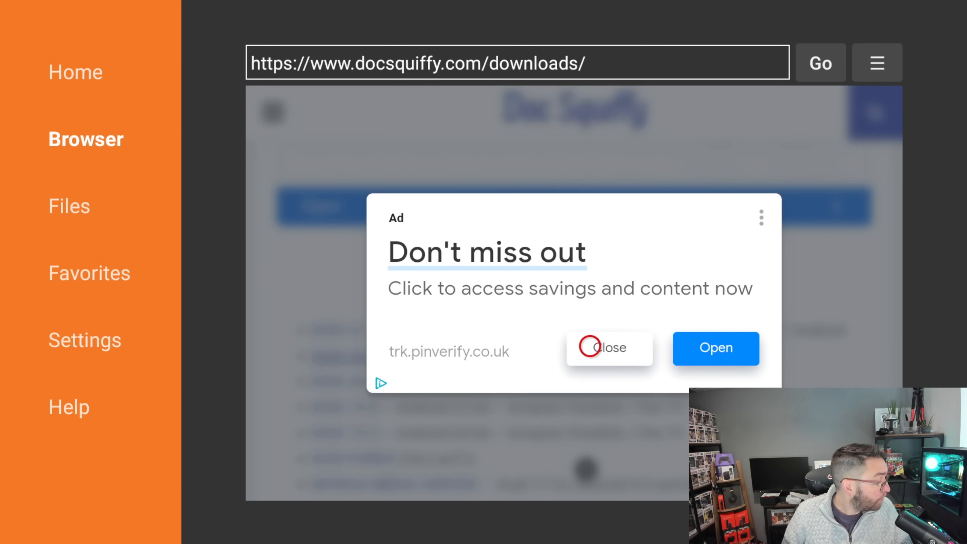
Dismiss the ad, download the Kodi 20.3 32-bit APK and start its install prompt.
left_click(609, 347)
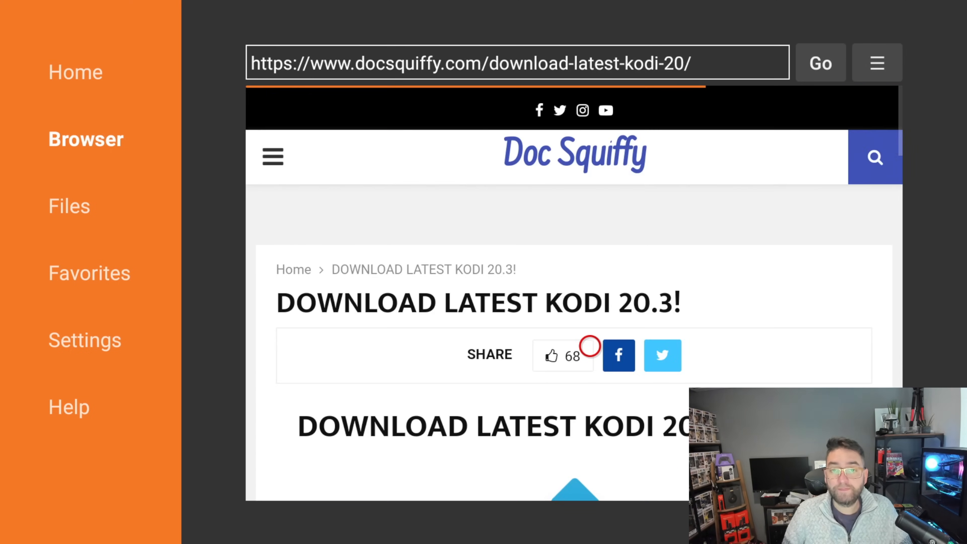
scroll("down", 3)
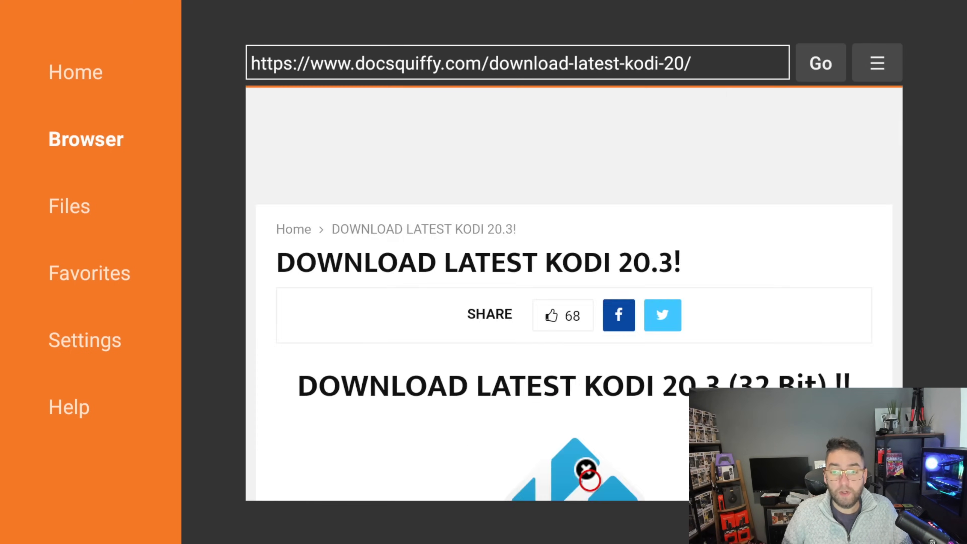
scroll("down", 3)
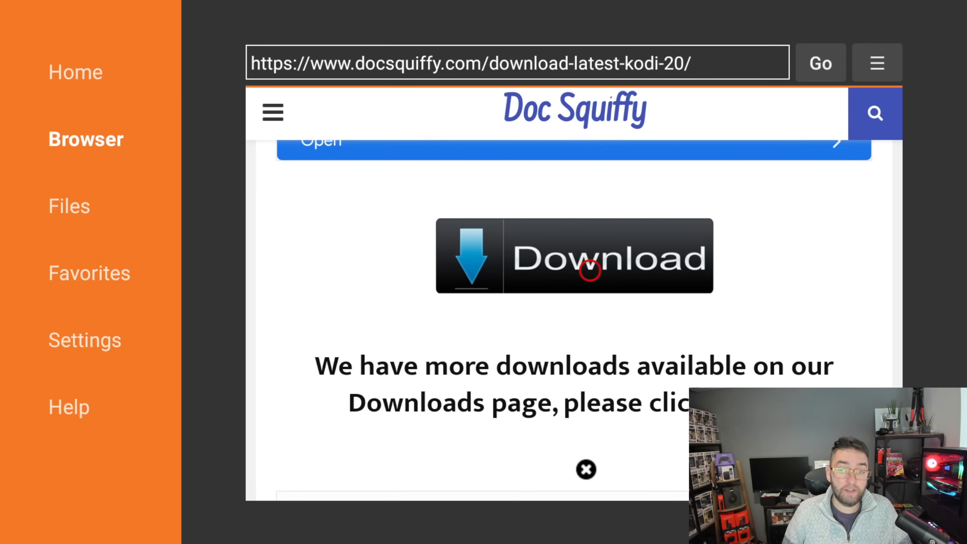
left_click(574, 255)
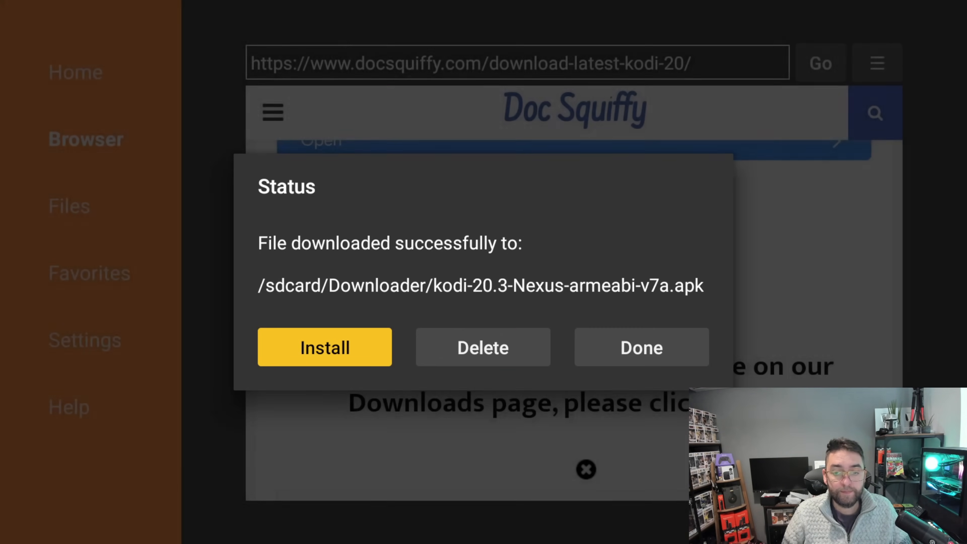
left_click(324, 346)
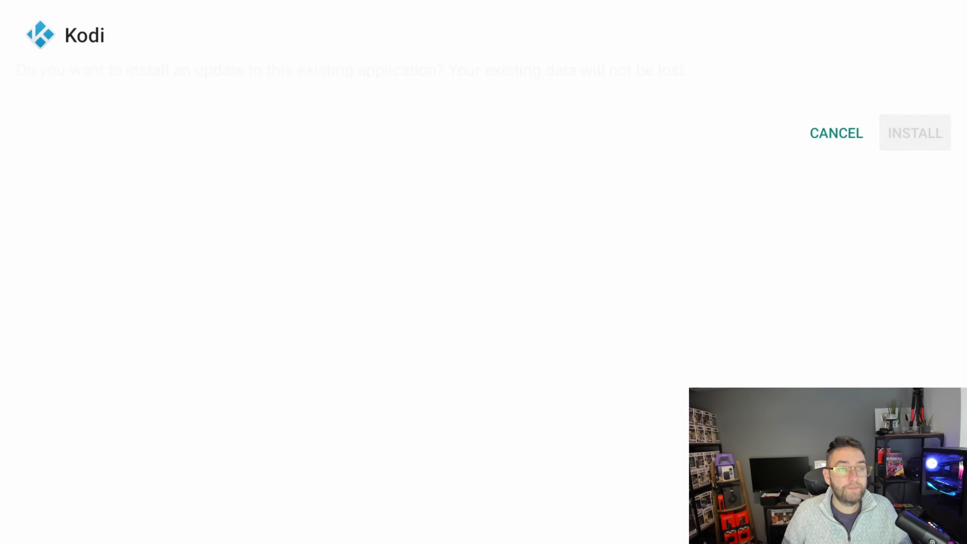
Install the Kodi 20.3 update over the existing app, then delete the downloaded APK.
left_click(915, 133)
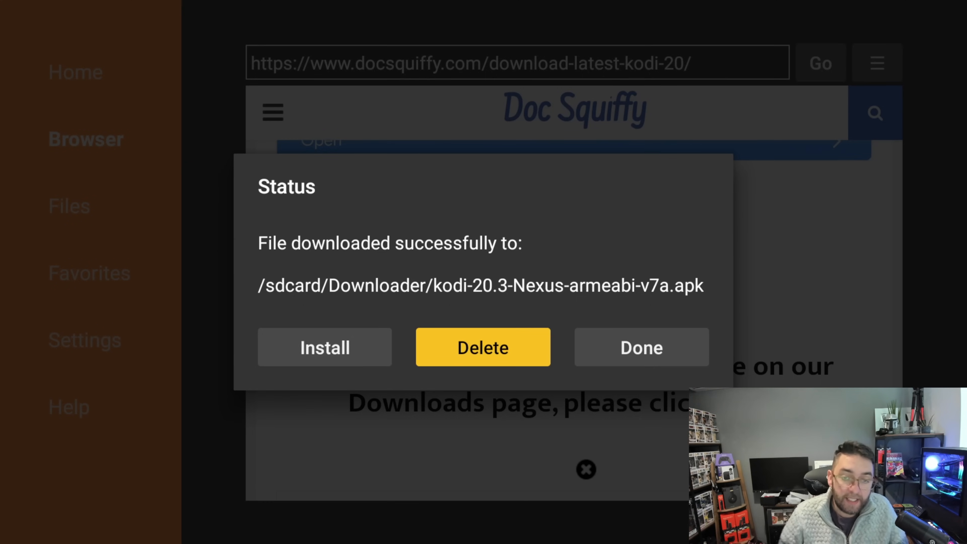
left_click(641, 347)
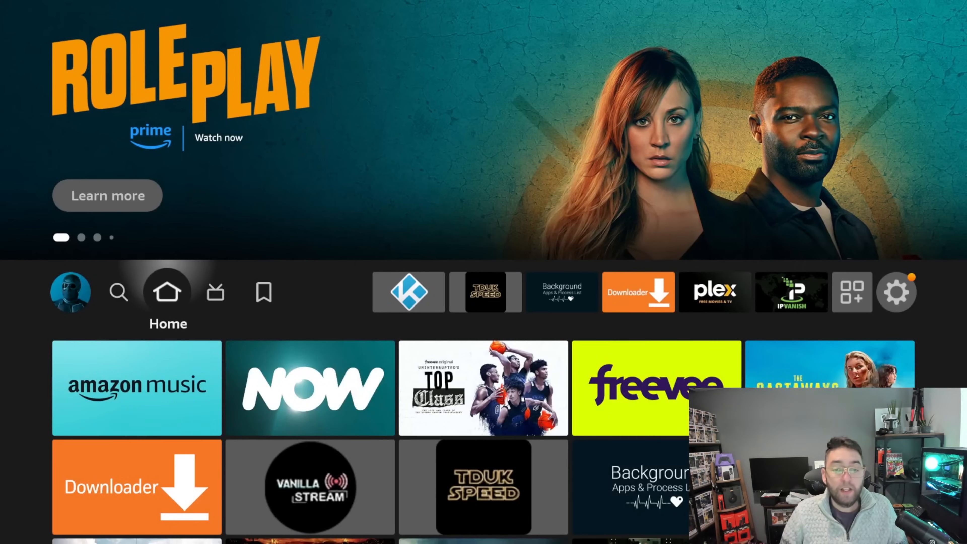
Go through Your Apps & Channels to all installed apps and launch Kodi.
left_click(714, 292)
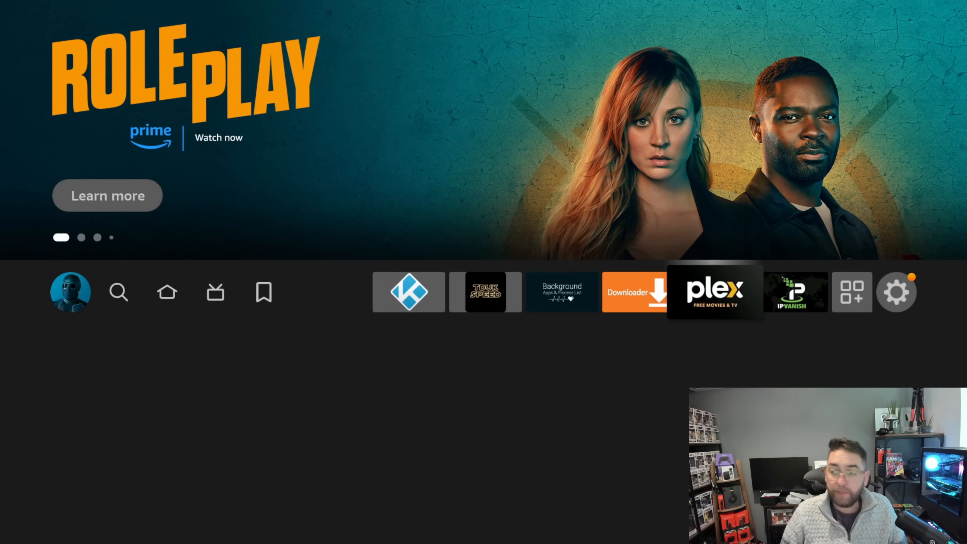
left_click(851, 292)
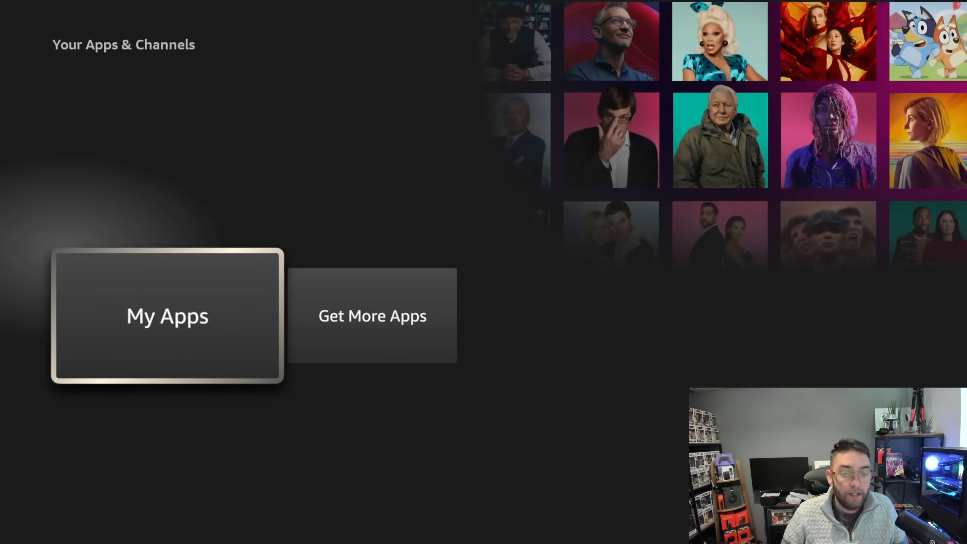
left_click(166, 316)
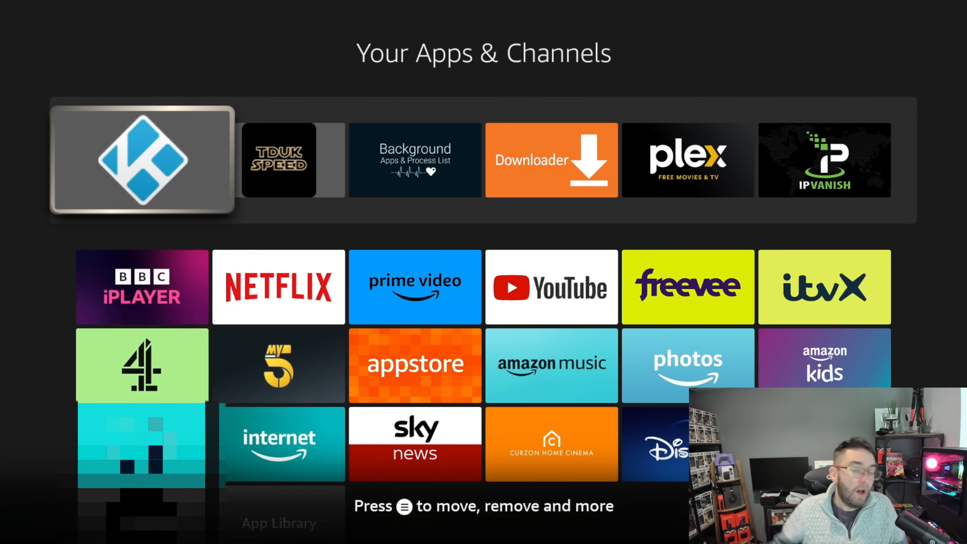
left_click(141, 159)
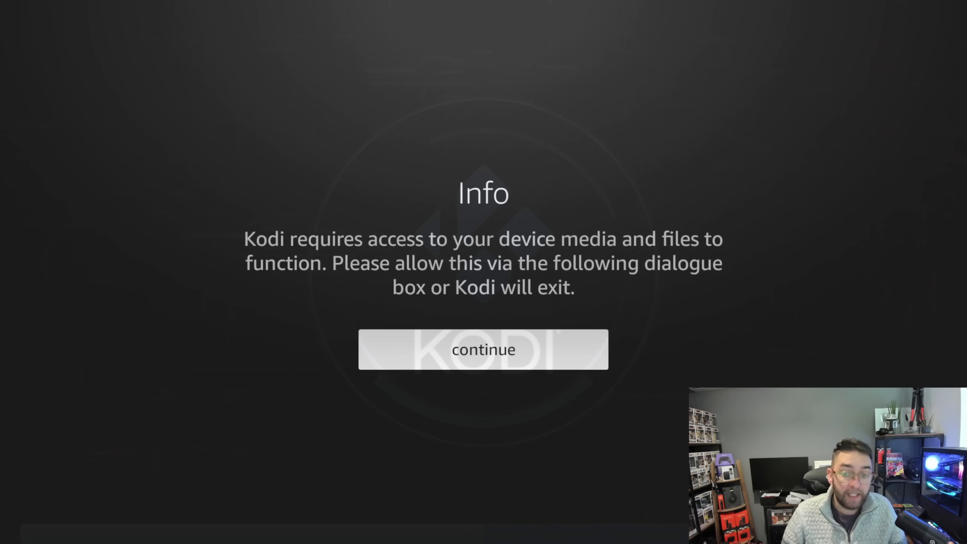
Acknowledge Kodi's Info notice and allow access to photos and media.
left_click(483, 350)
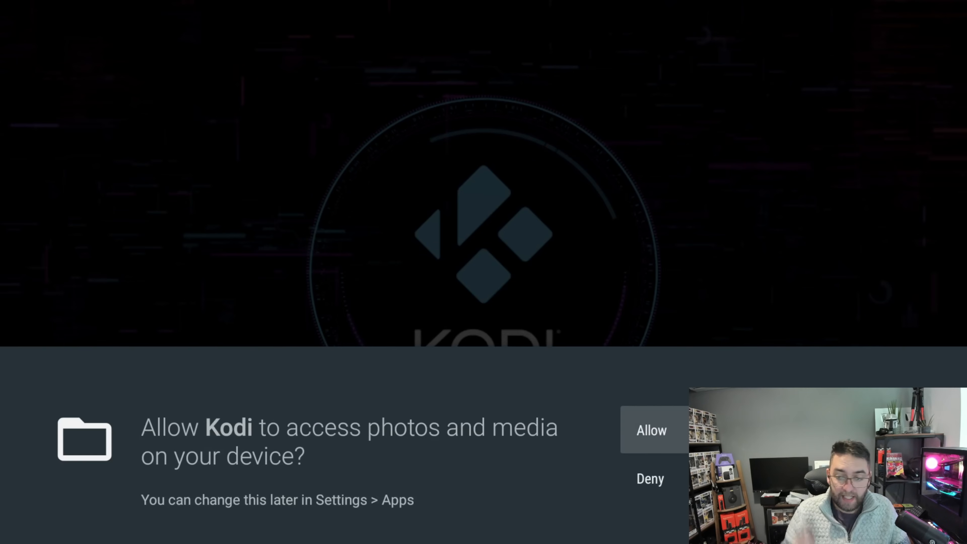
left_click(651, 429)
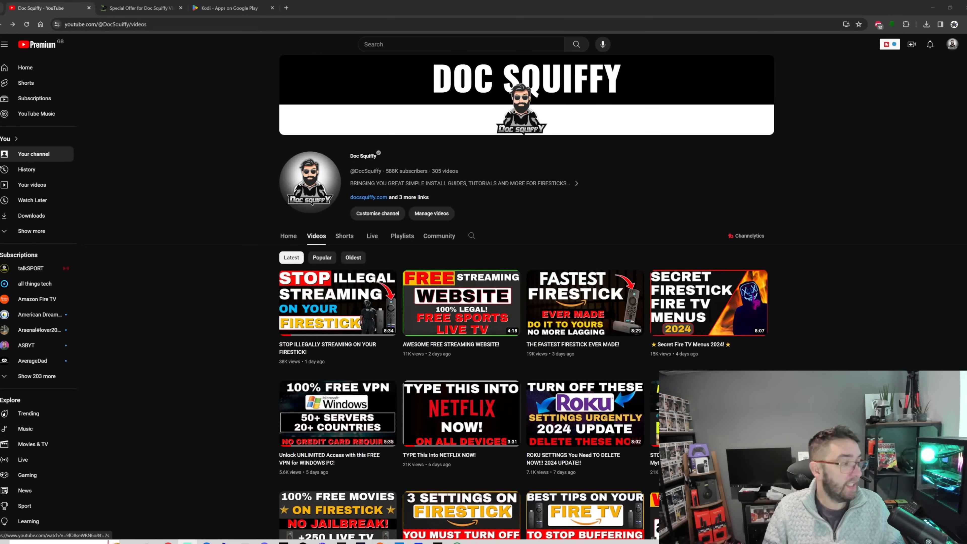
left_click(321, 257)
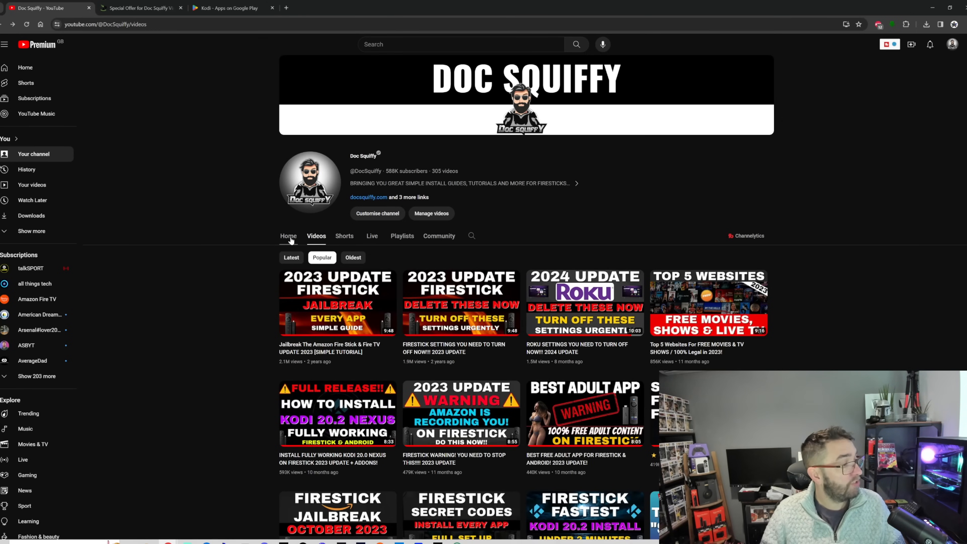
left_click(288, 236)
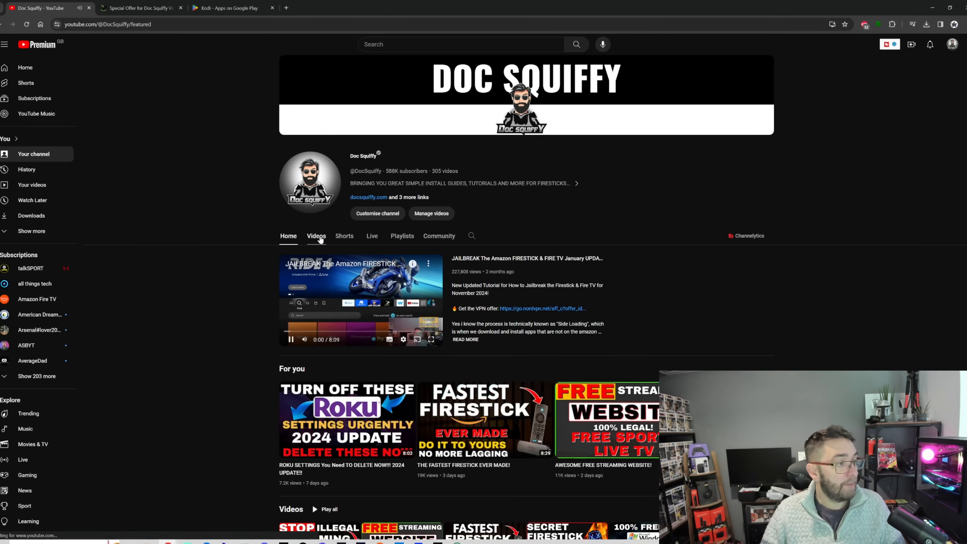
left_click(316, 235)
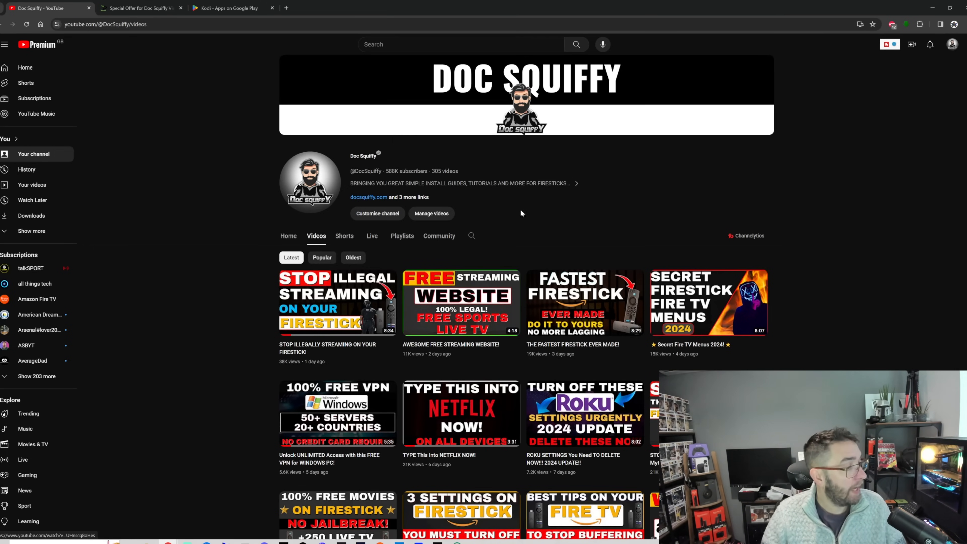
scroll("down", 3)
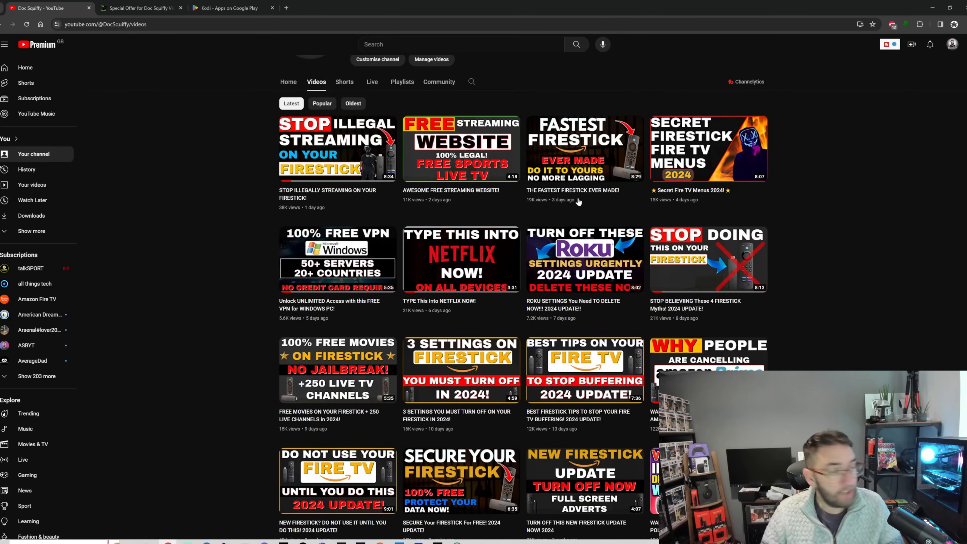
scroll("up", 3)
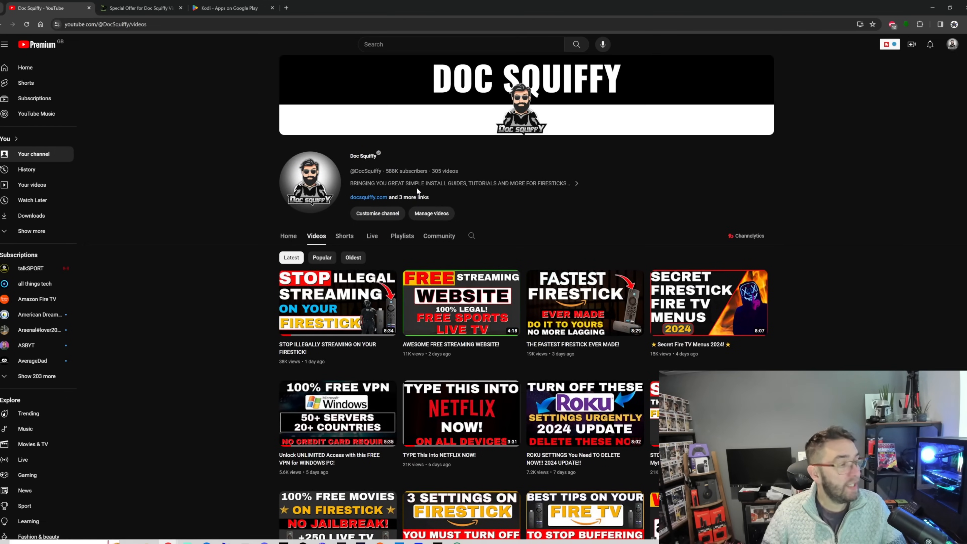
mouse_move(417, 193)
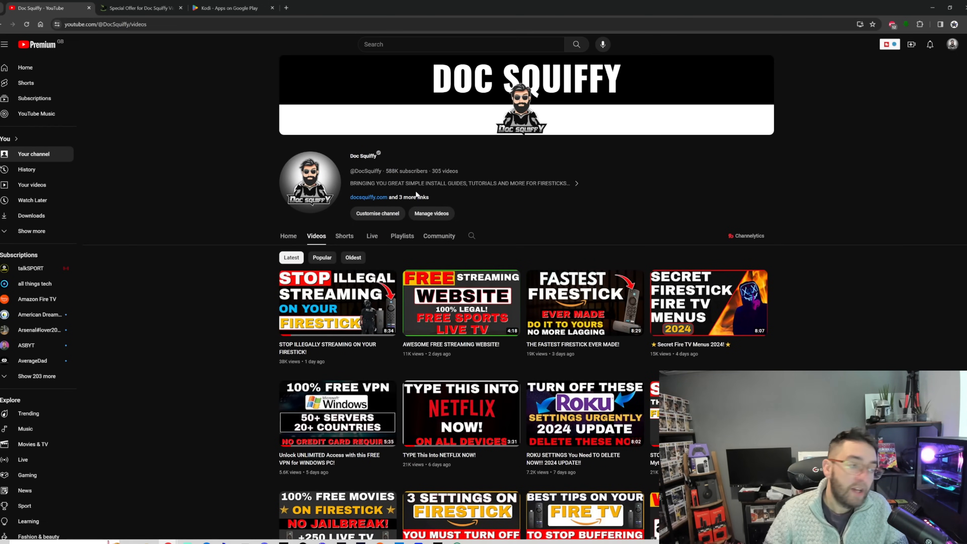
left_click(136, 7)
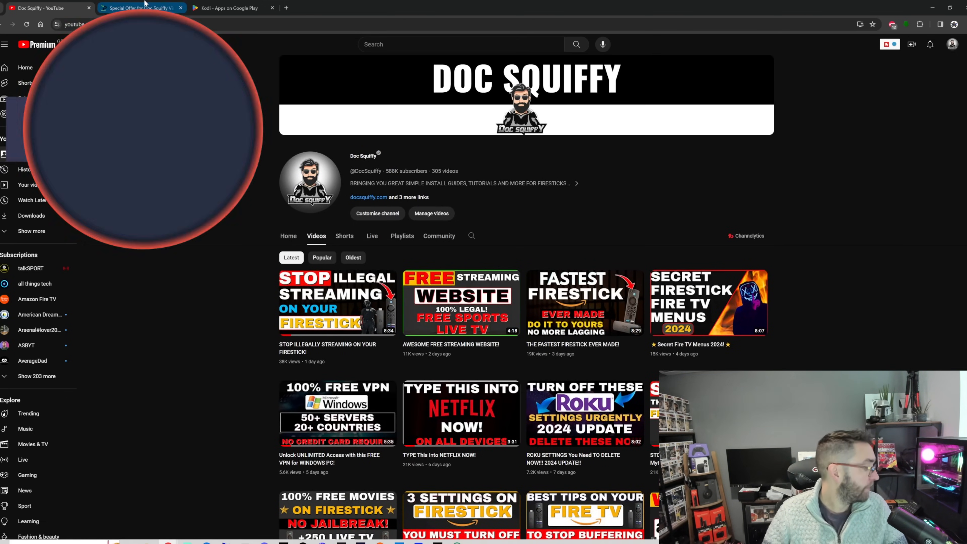
Switch to the IPVanish offer tab and scroll down through its VPN plans.
left_click(141, 8)
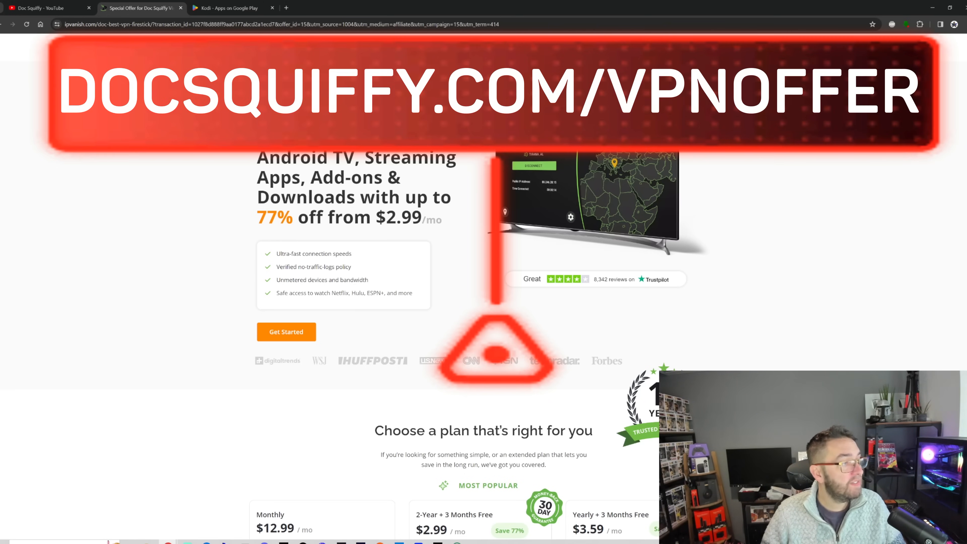
scroll("down", 3)
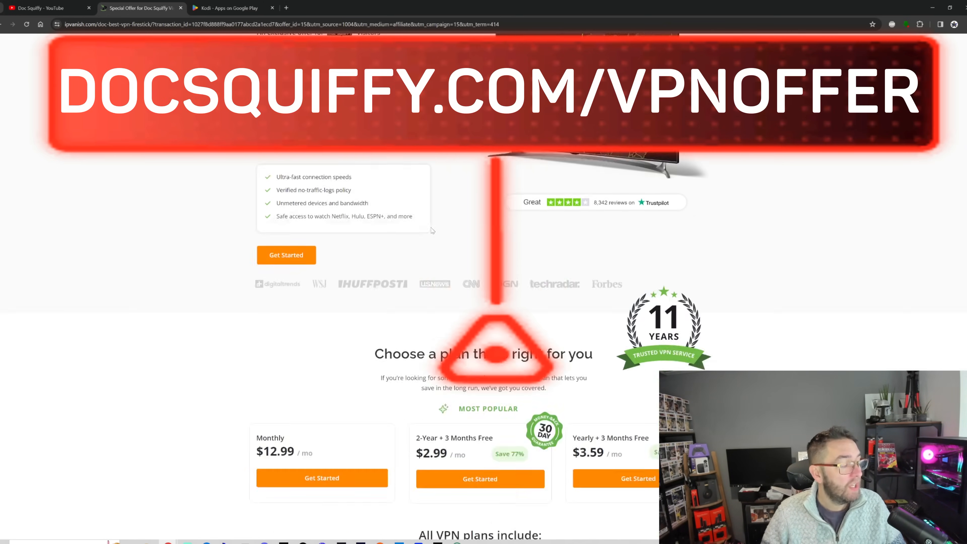
scroll("down", 3)
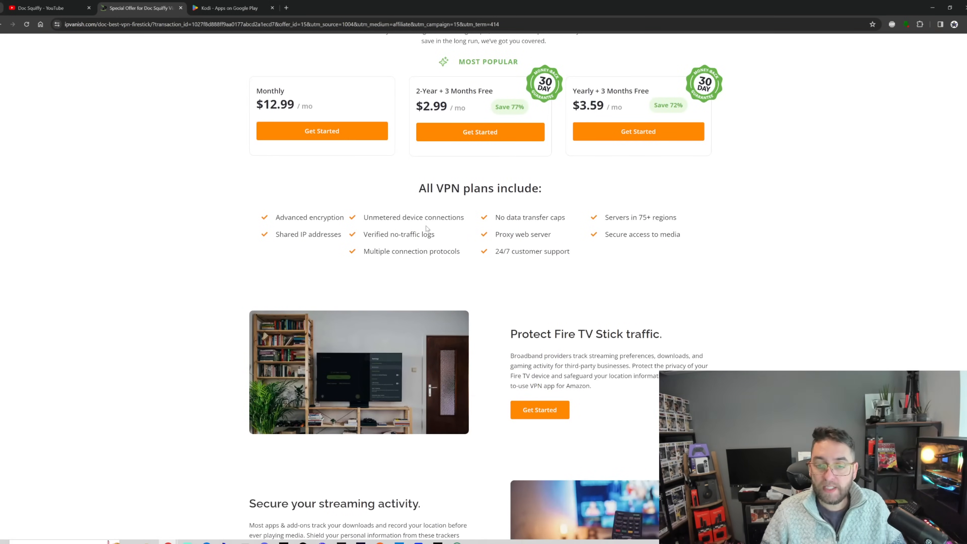
mouse_move(398, 242)
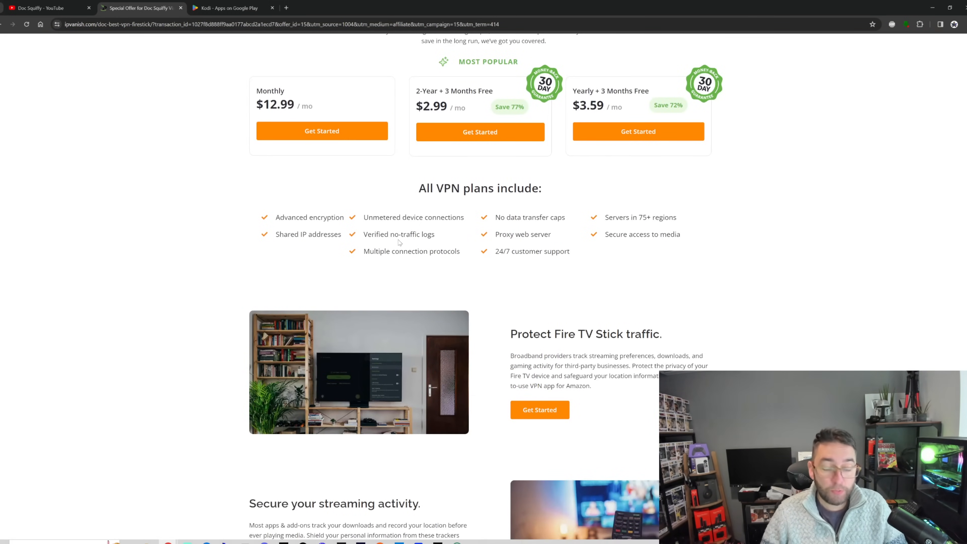
scroll("down", 3)
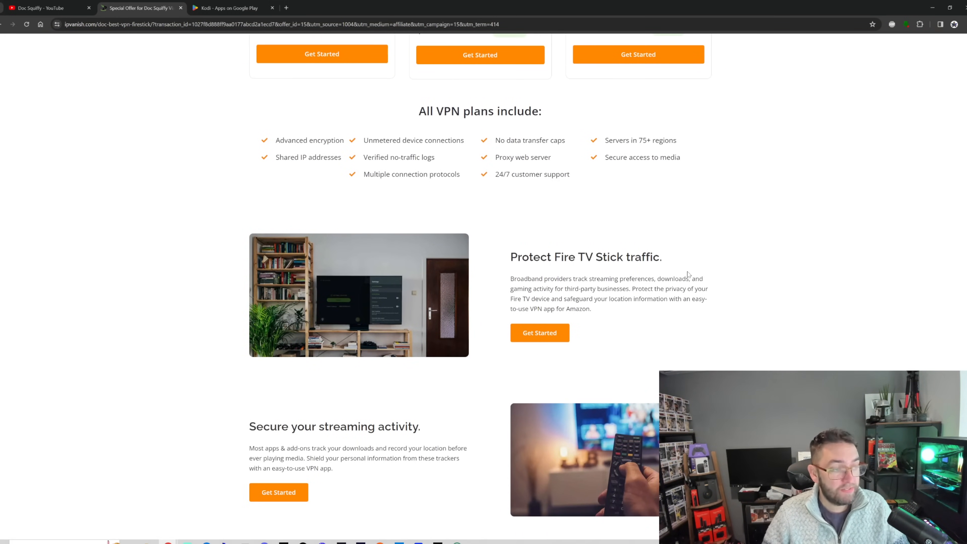
scroll("down", 3)
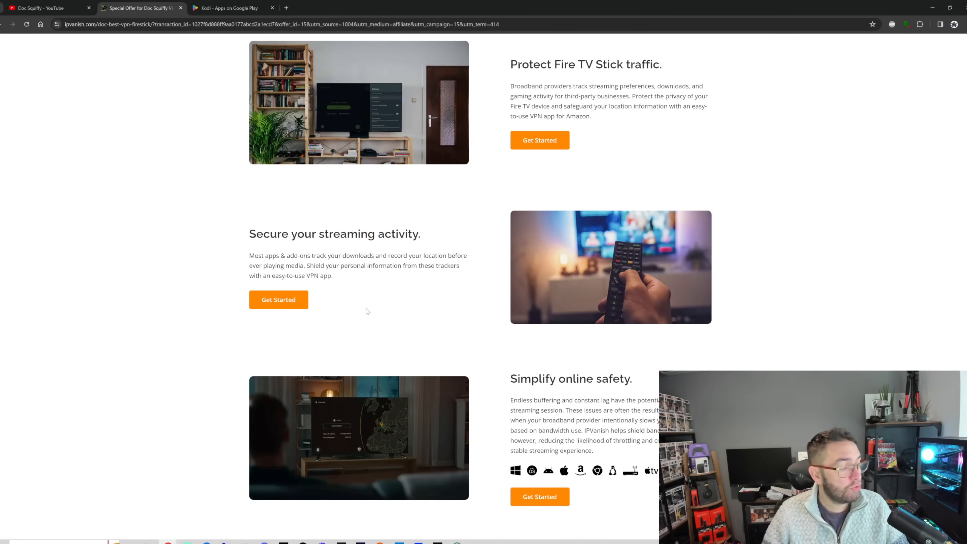
Review the remaining IPVanish features, scroll back up and return to the Doc Squiffy YouTube tab.
scroll("down", 3)
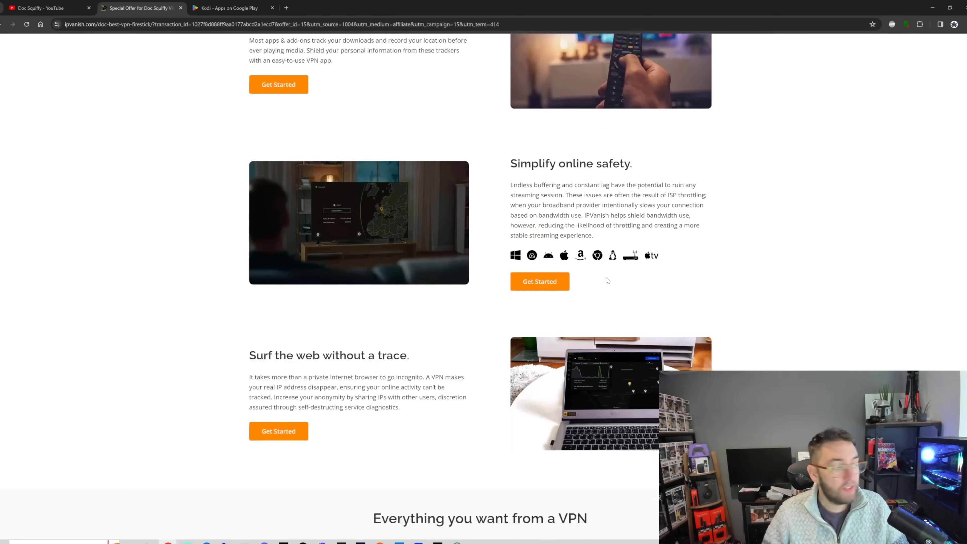
scroll("down", 3)
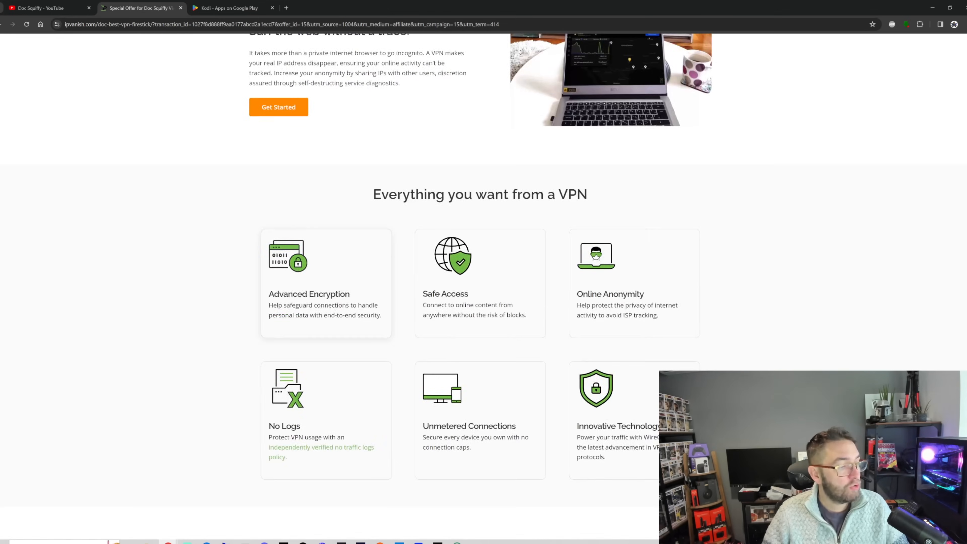
scroll("up", 3)
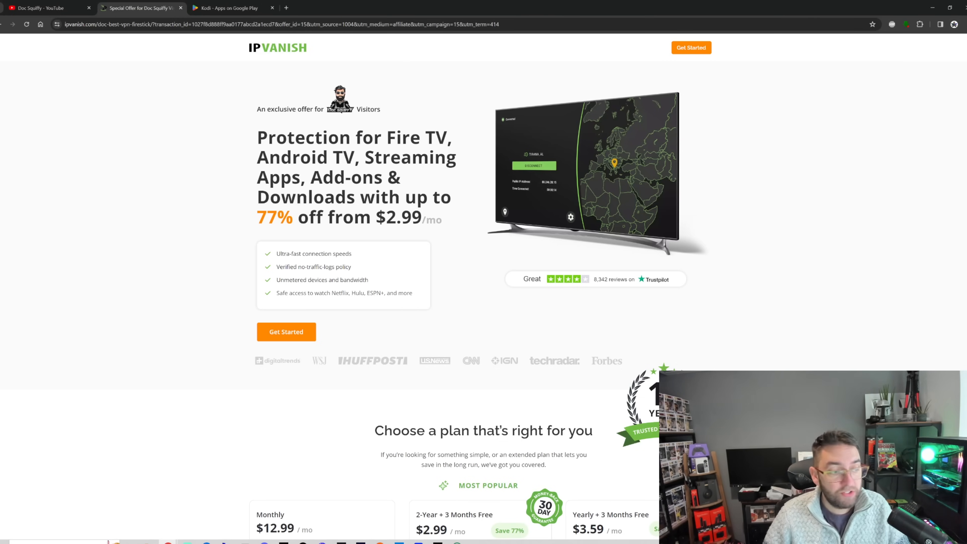
mouse_move(181, 430)
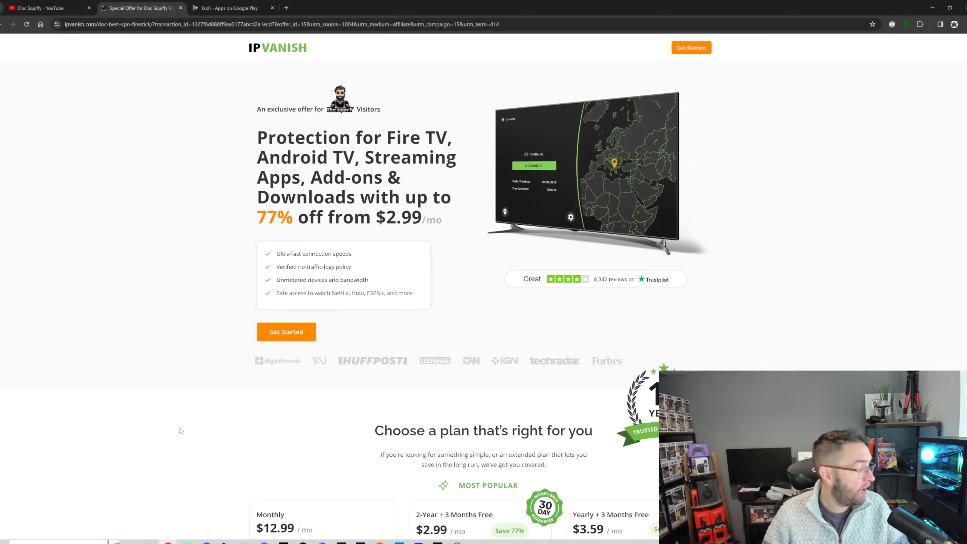
left_click(46, 7)
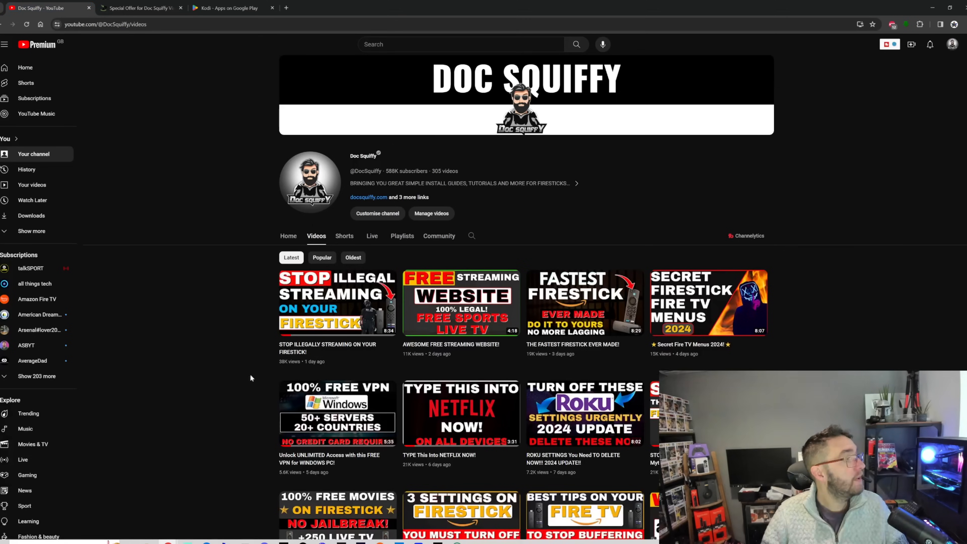